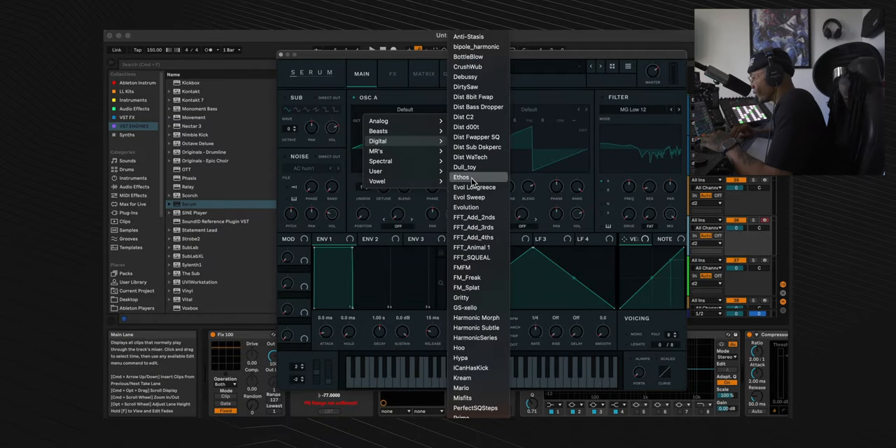
Load Digital > Ethos into Osc A and Analog > Basic Shapes into Osc B
click(460, 177)
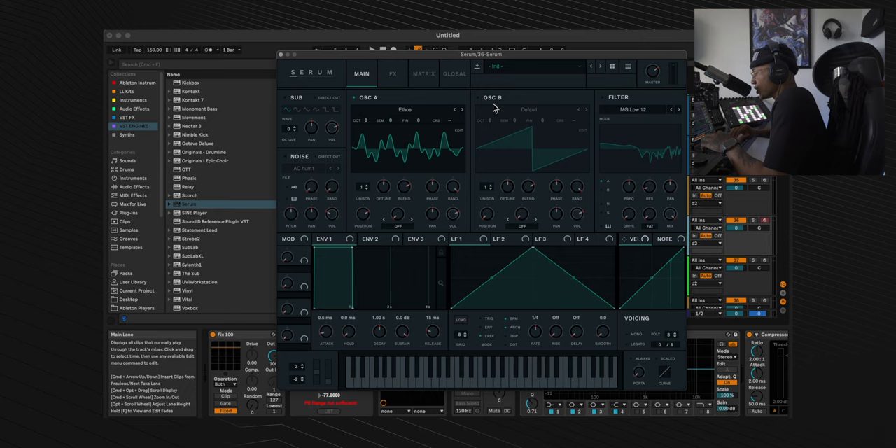
click(529, 109)
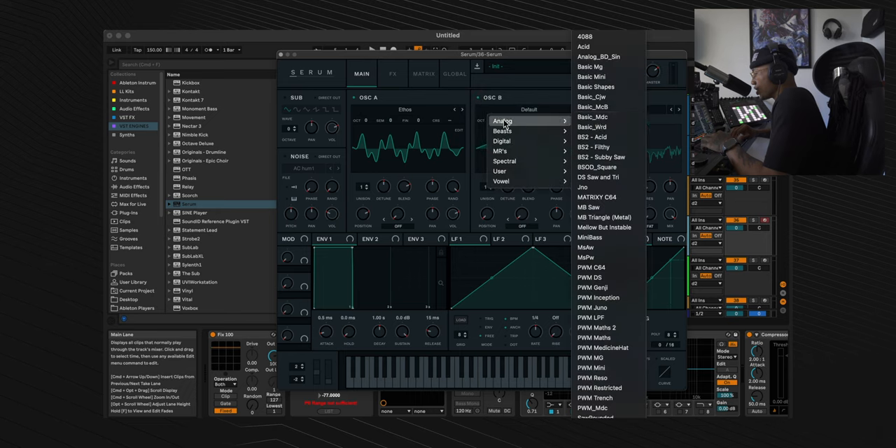
click(595, 86)
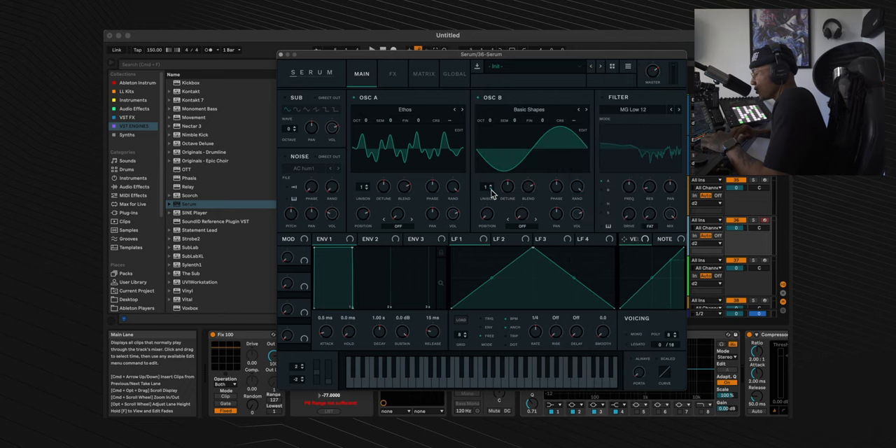
mouse_move(489, 188)
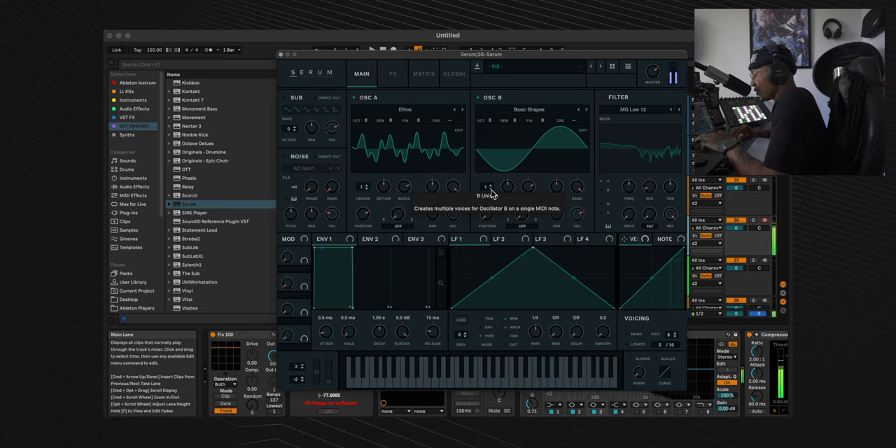
Enable the Compressor in the FX chain, then go back to MAIN
click(393, 73)
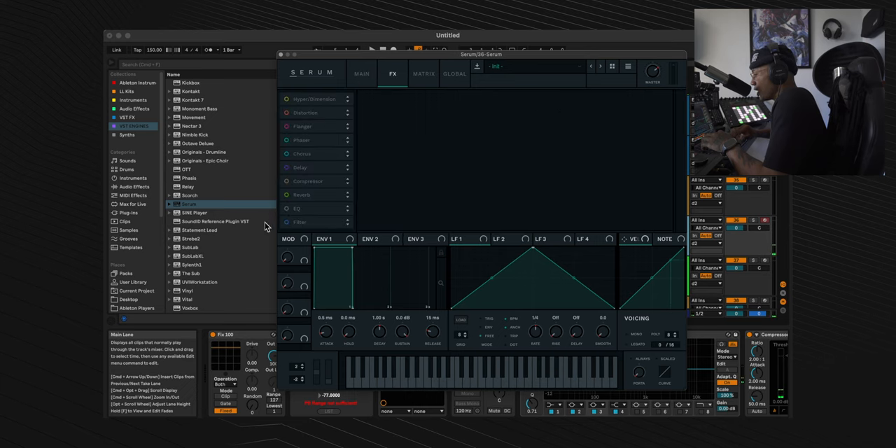
click(285, 181)
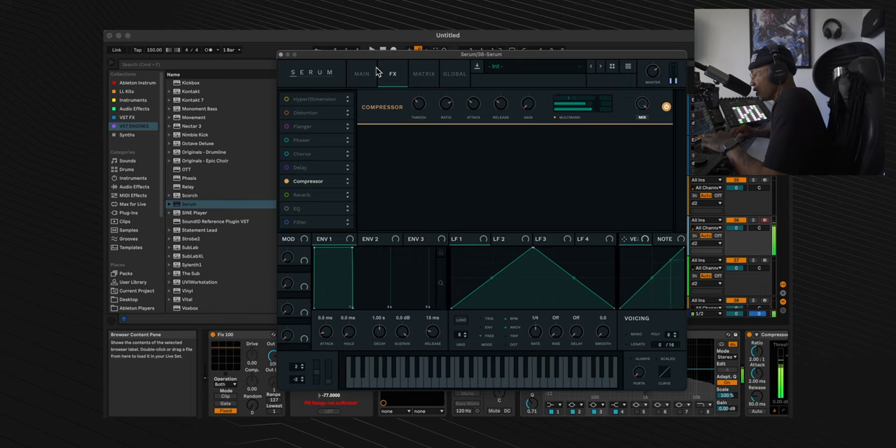
click(362, 73)
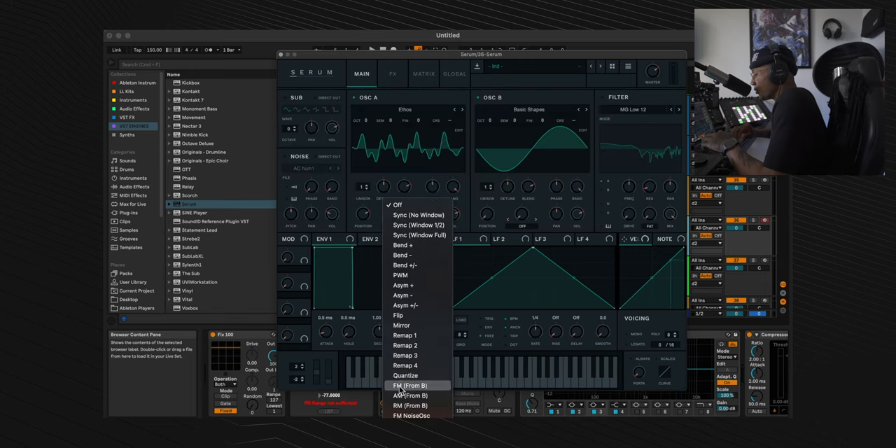
Set Osc A's warp to FM (From B) and bring the amount to about 42%
click(412, 386)
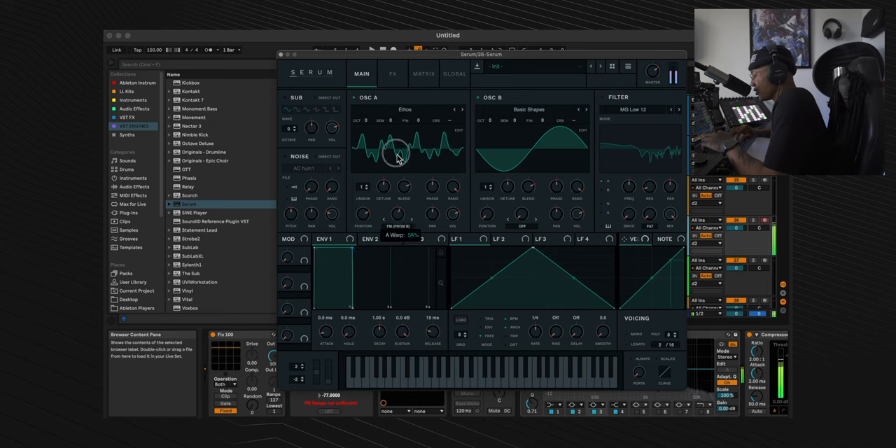
drag(396, 158, 397, 168)
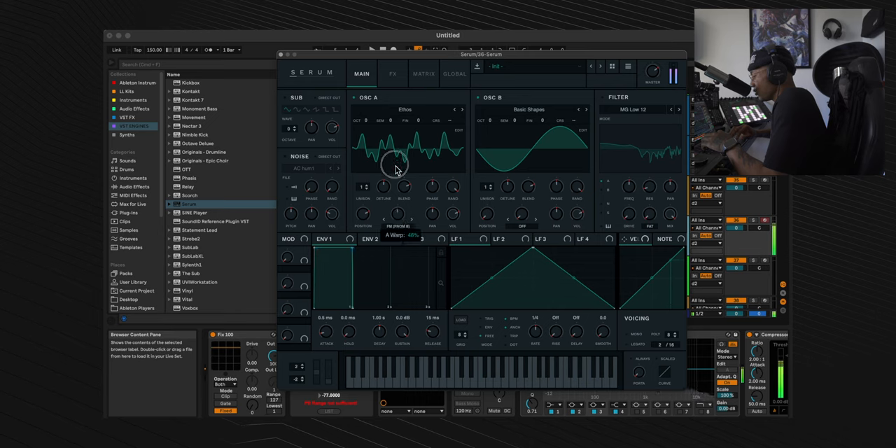
drag(392, 165, 392, 171)
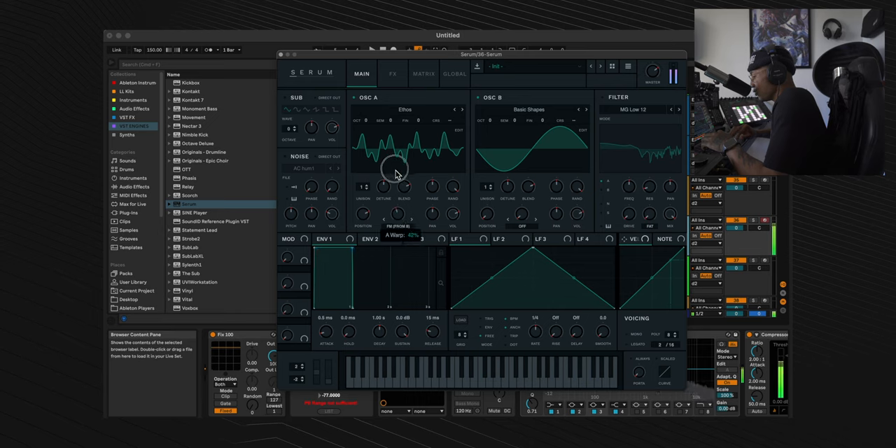
drag(395, 168, 397, 164)
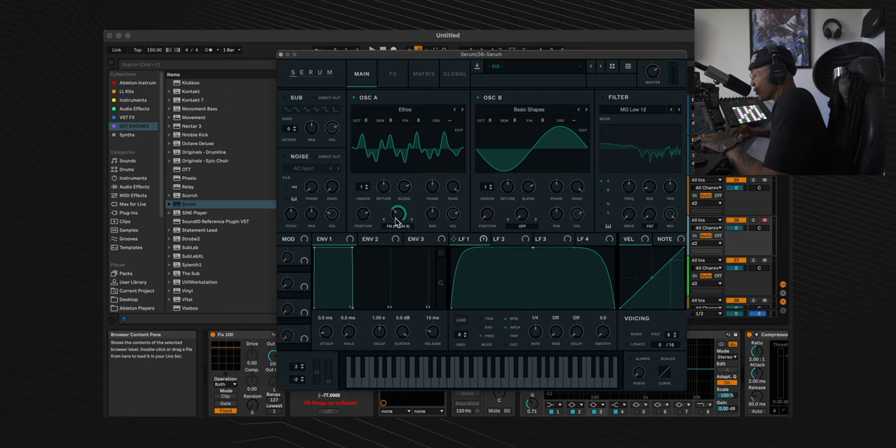
Route LFO 1 to Osc A's FM warp knob, set its depth, and rate 2 bars
drag(401, 217, 392, 224)
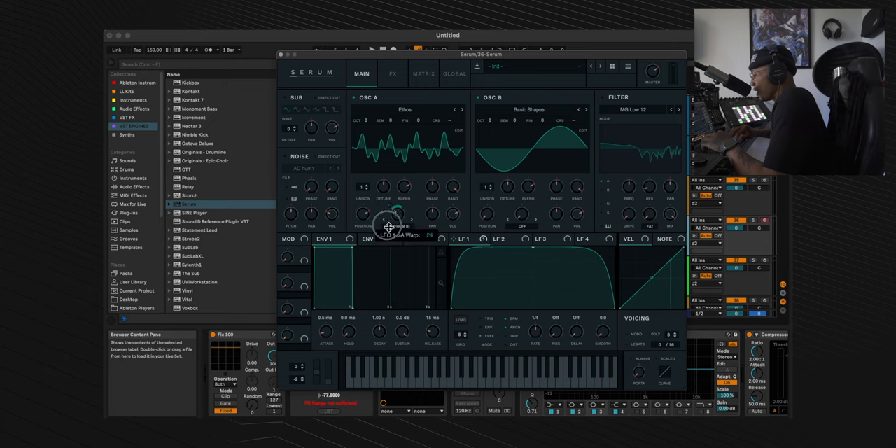
drag(389, 226, 388, 231)
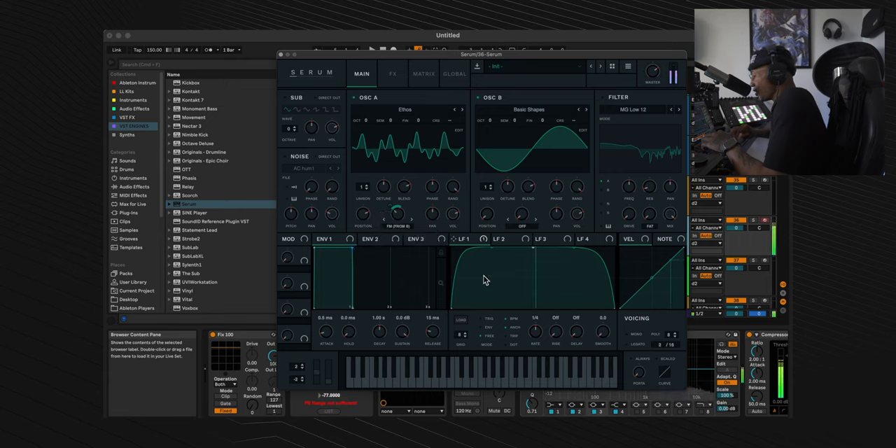
click(535, 332)
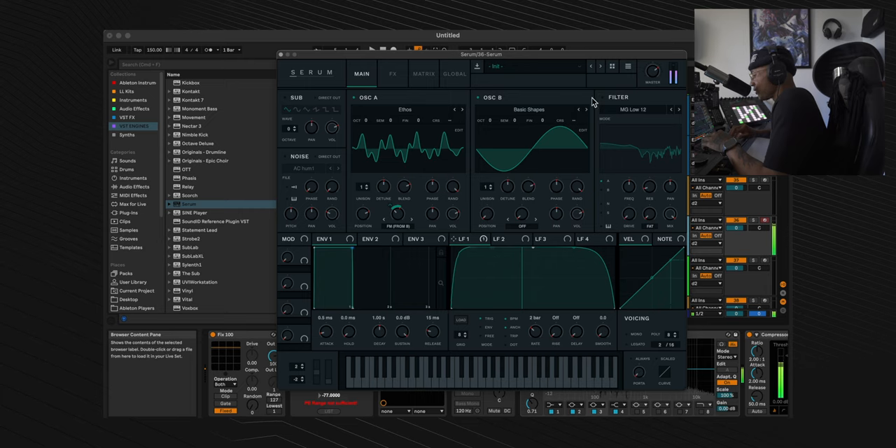
Switch the filter from MG Low 12 to Misc > Combs
click(633, 110)
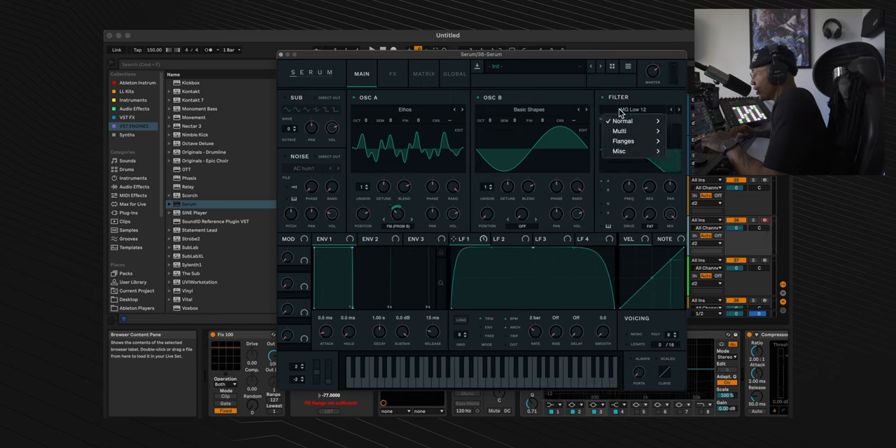
click(618, 151)
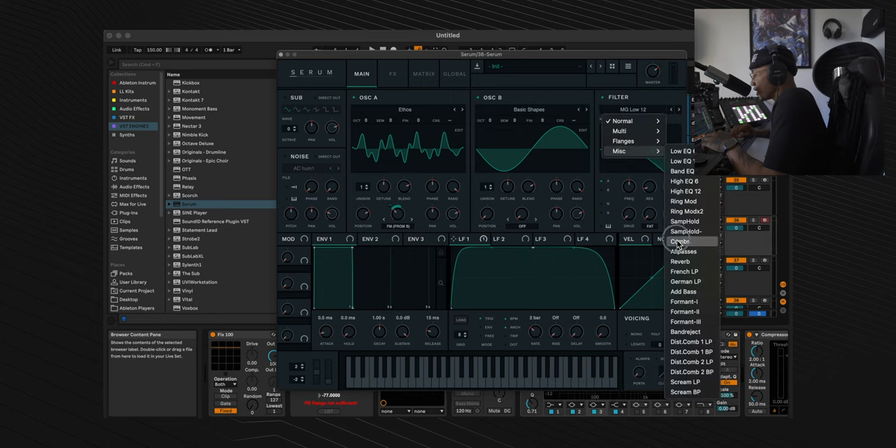
click(680, 241)
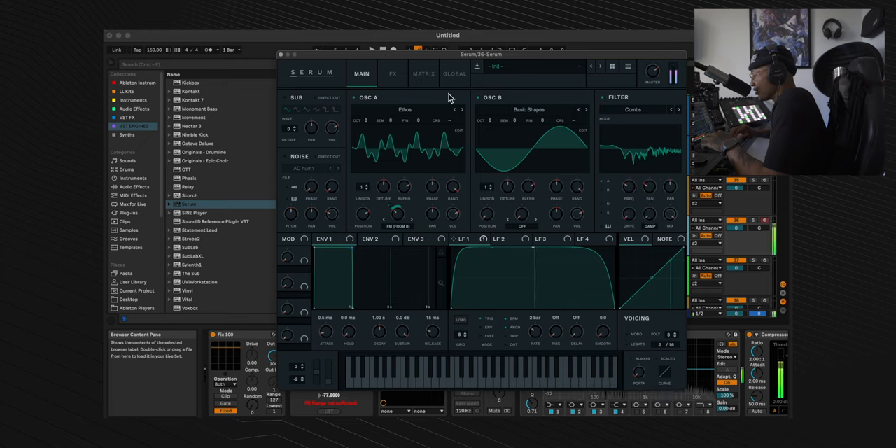
Enable the EQ slot alongside the compressor and return to MAIN
click(393, 73)
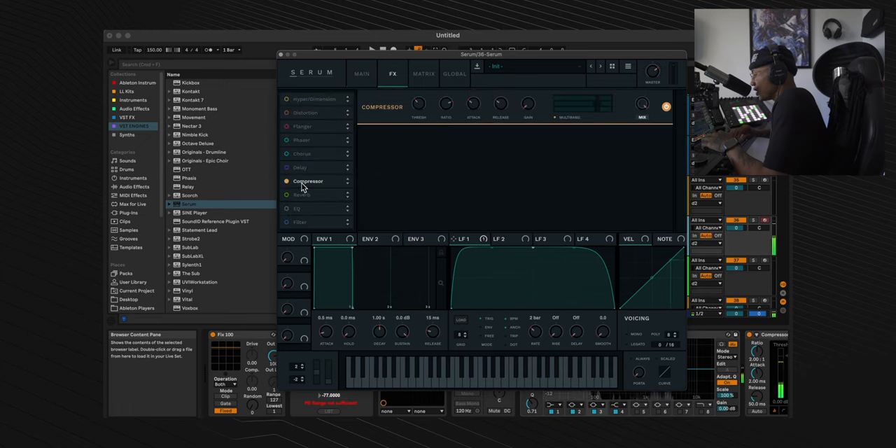
click(286, 208)
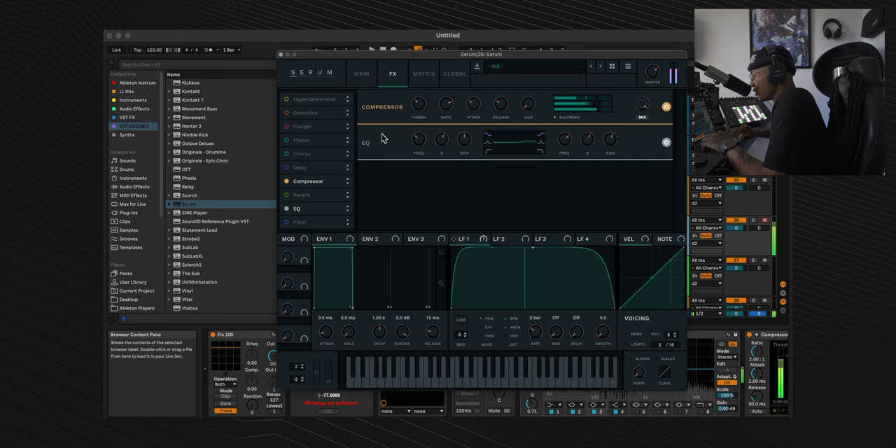
click(361, 73)
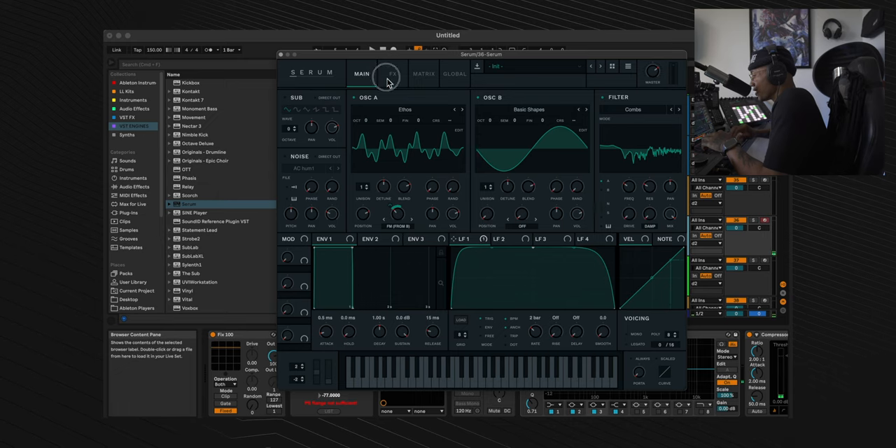
Enable Tube-mode Distortion at the head of the FX chain, then return to MAIN
click(392, 74)
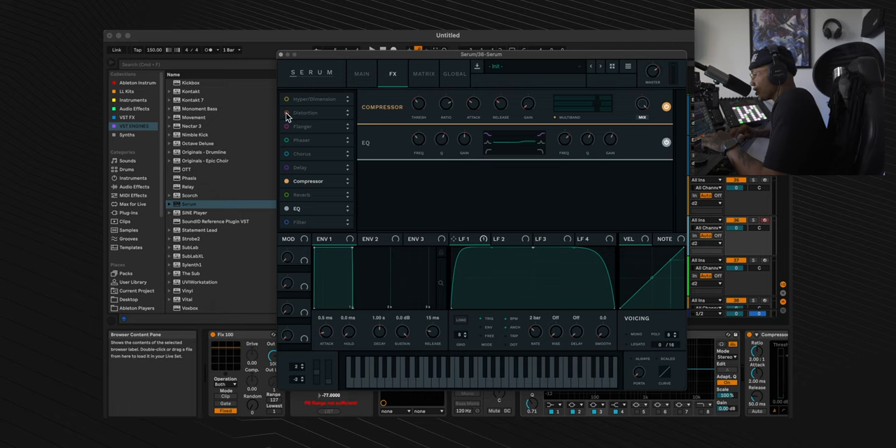
click(285, 113)
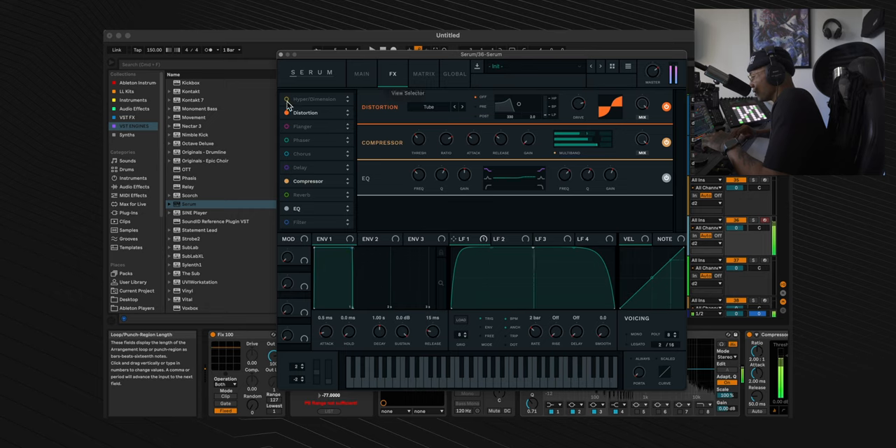
click(362, 73)
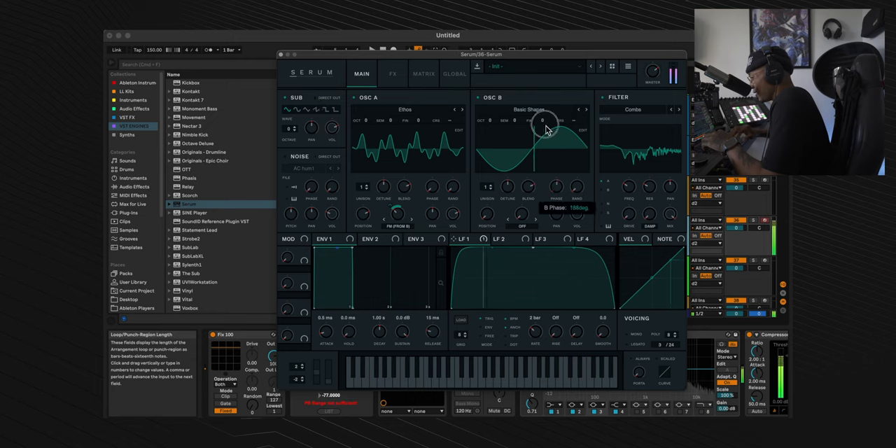
Adjust Osc B's phase, trying about 180° before settling near 125°
drag(547, 127, 548, 125)
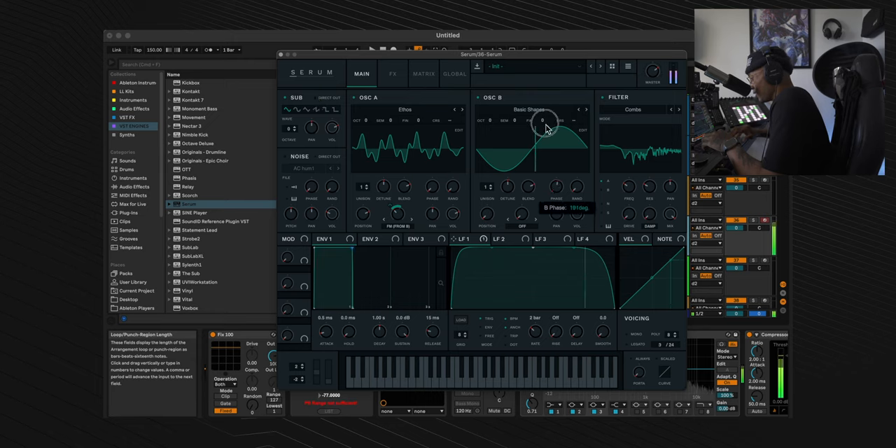
drag(547, 130, 545, 143)
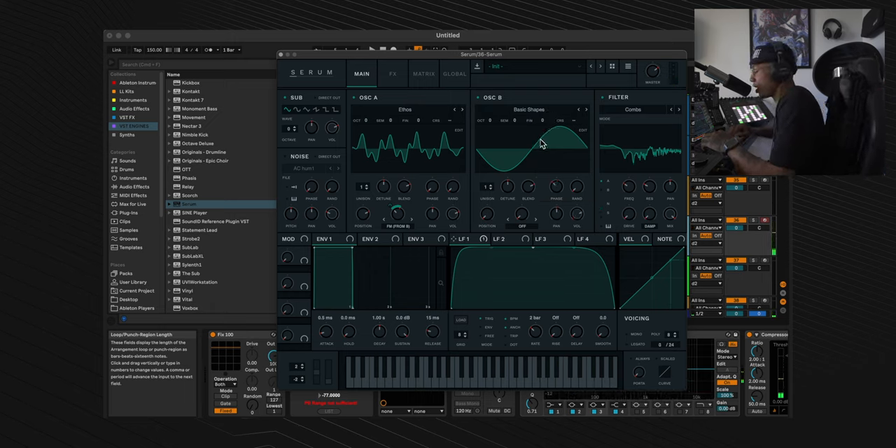
mouse_move(289, 103)
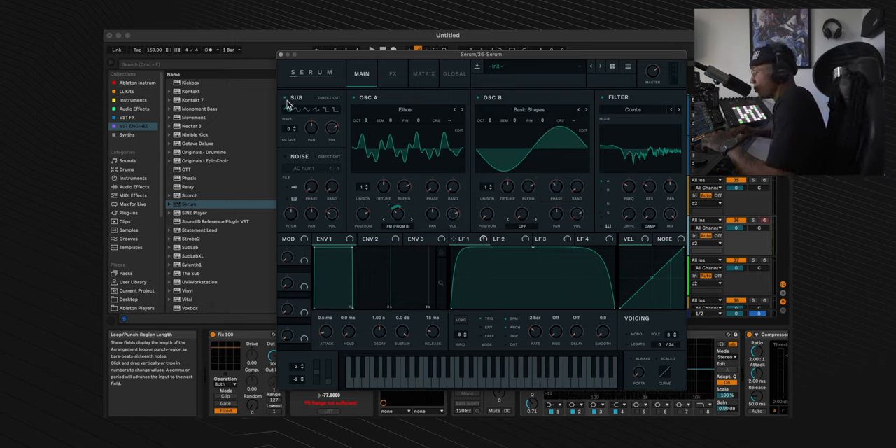
mouse_move(329, 98)
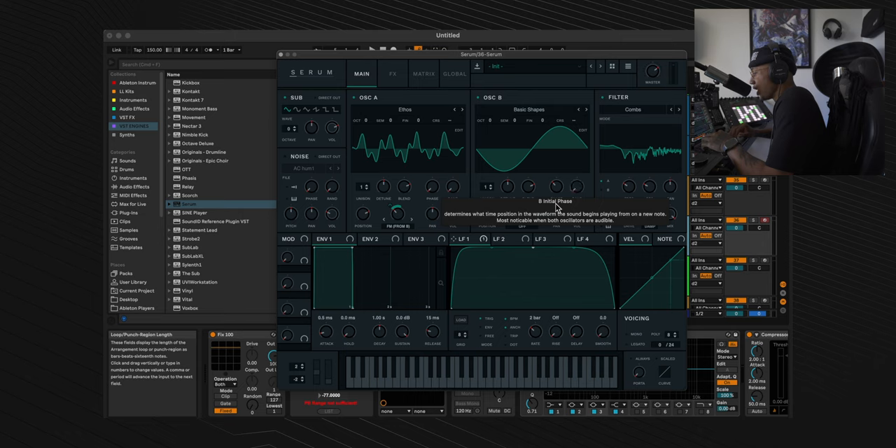
drag(558, 187, 558, 193)
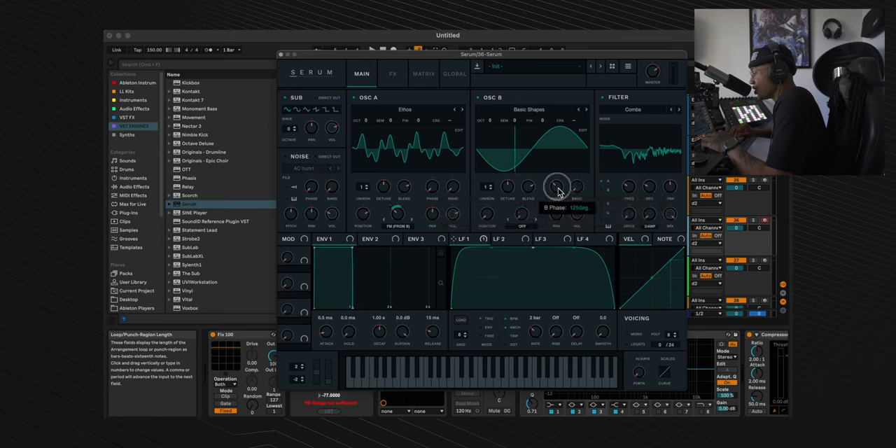